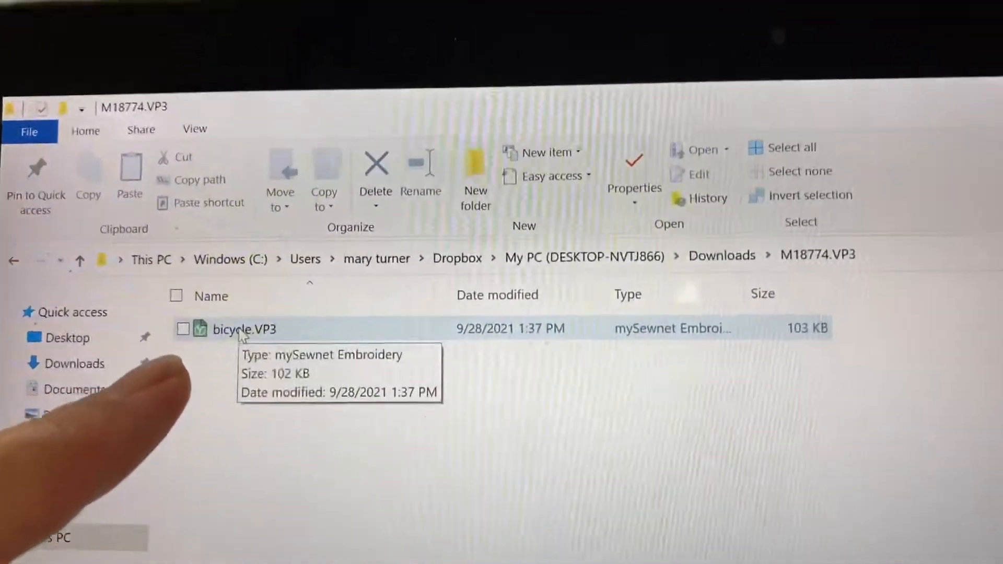
Select the bicycle.VP3 file in the Downloads > M18774.VP3 folder.
{"action": "left_click", "coordinate": [244, 328]}
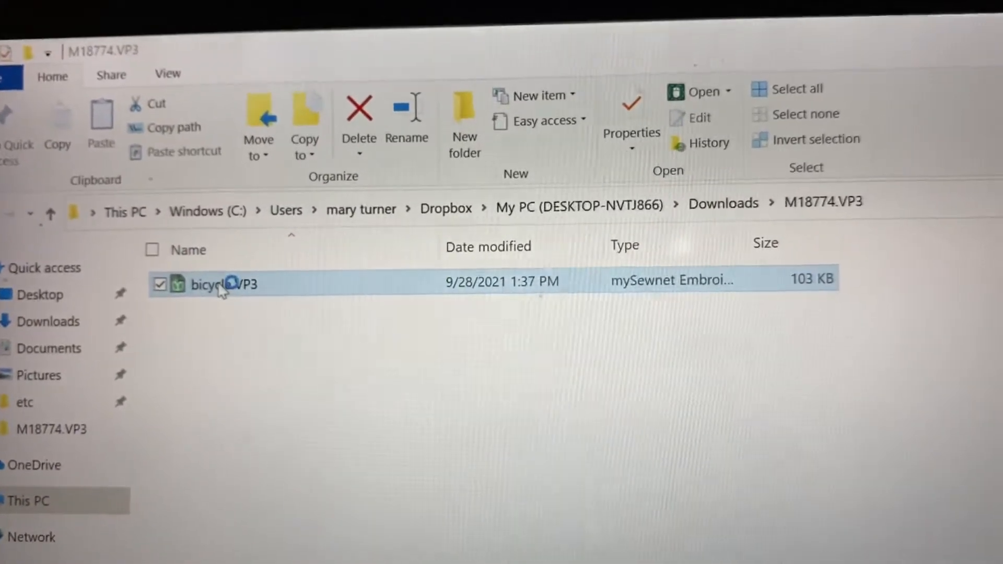
Open bicycle.VP3 in mySewnet Embroidery.
{"action": "double_click", "coordinate": [222, 284]}
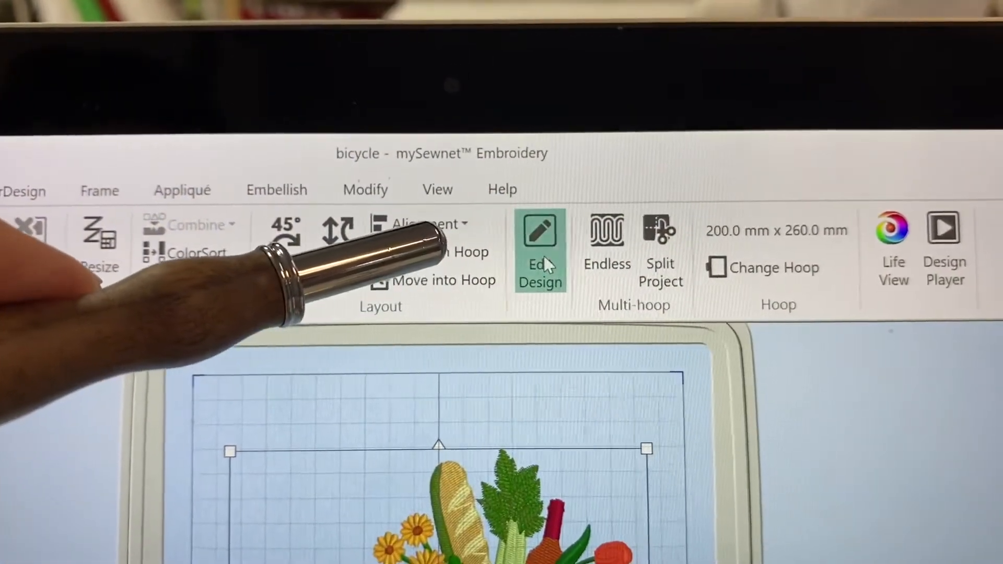
Send the bicycle design to Stitch Editor via Edit Design and dismiss the opening notice.
{"action": "left_click", "coordinate": [540, 249]}
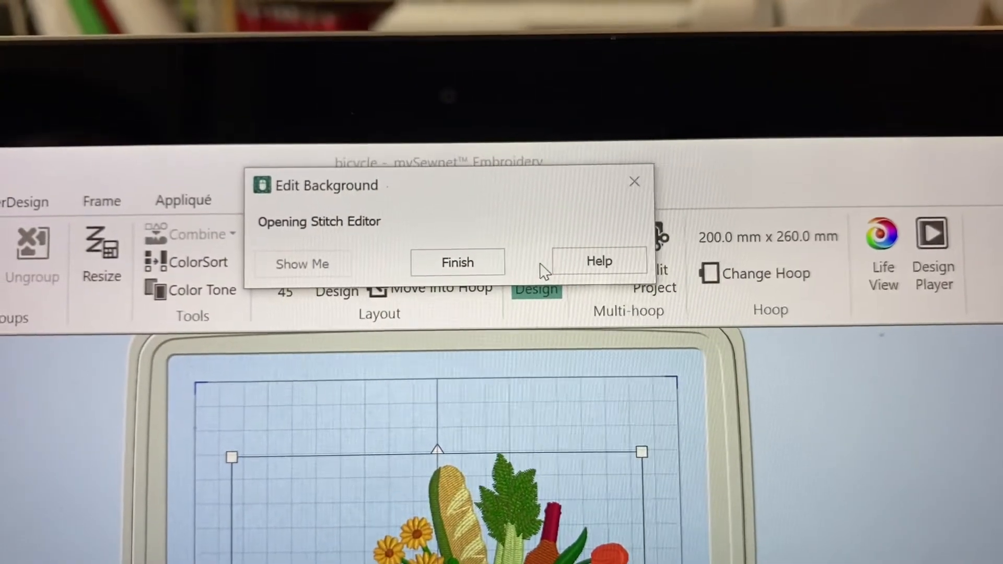
{"action": "left_click", "coordinate": [458, 262]}
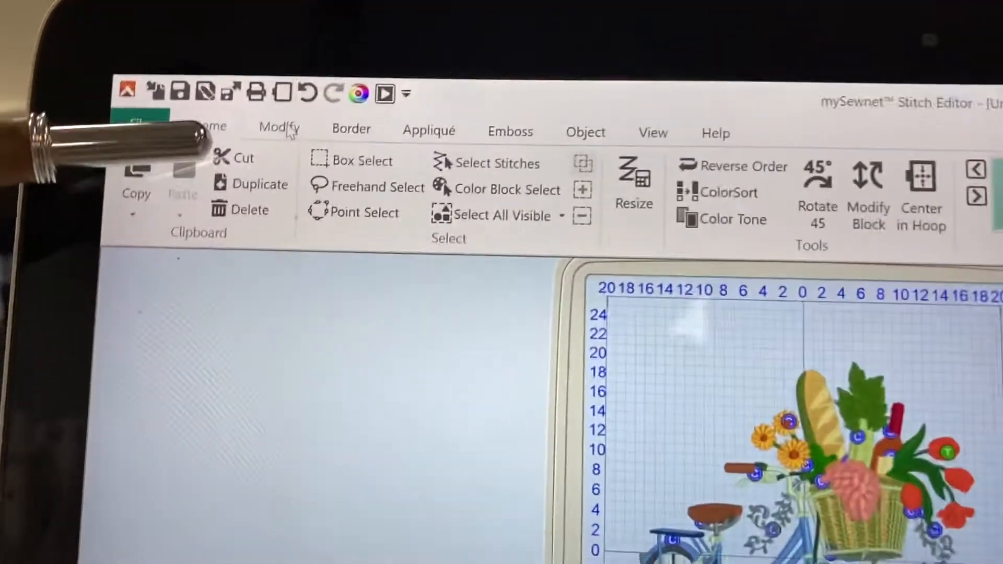
Run Stitch Optimizer from the Modify tools, removing 8279 stitches from the bicycle design.
{"action": "left_click", "coordinate": [278, 128]}
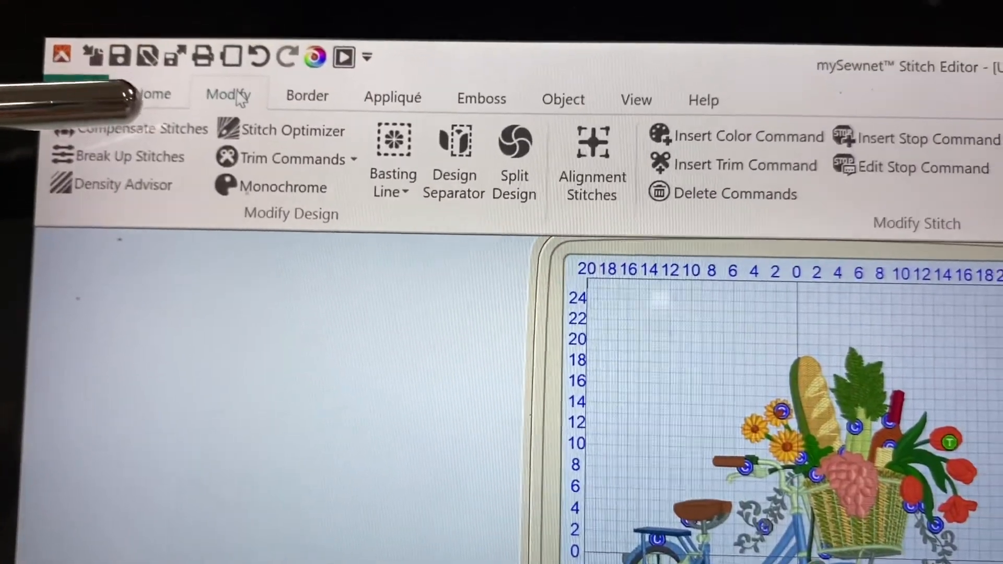
{"action": "mouse_move", "coordinate": [269, 146]}
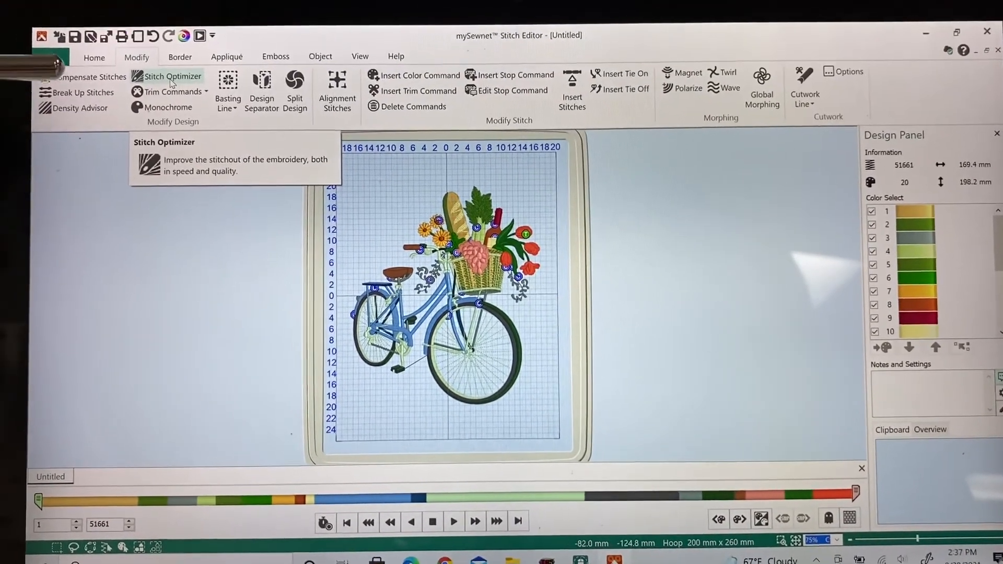
{"action": "left_click", "coordinate": [172, 76]}
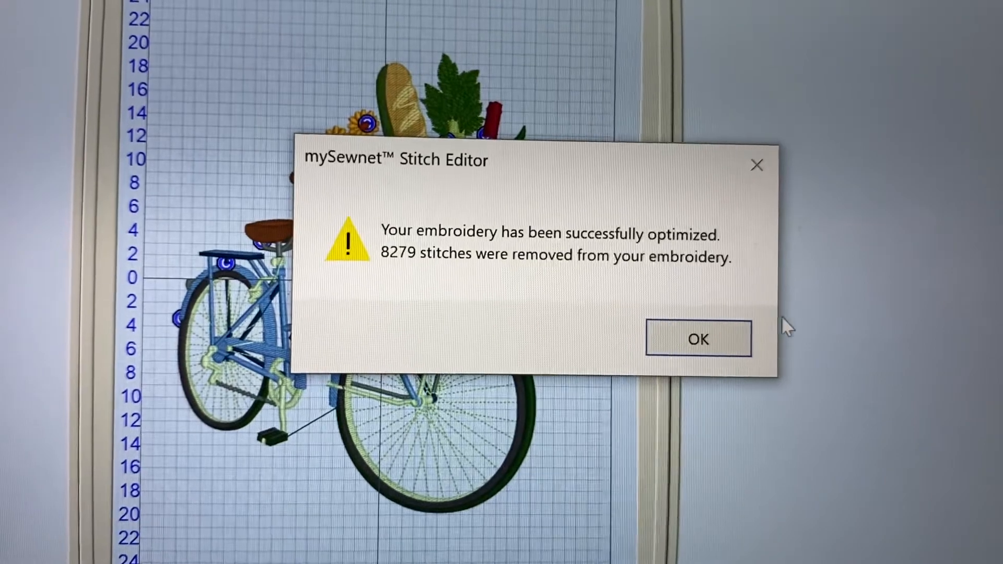
Acknowledge the optimization report and start exporting the design from the File menu.
{"action": "left_click", "coordinate": [698, 338]}
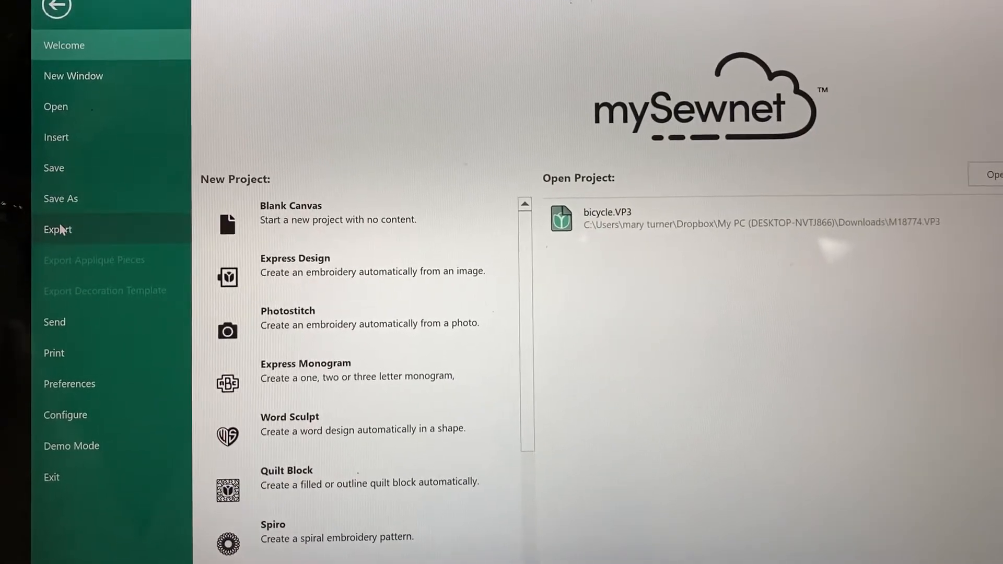
{"action": "left_click", "coordinate": [57, 229]}
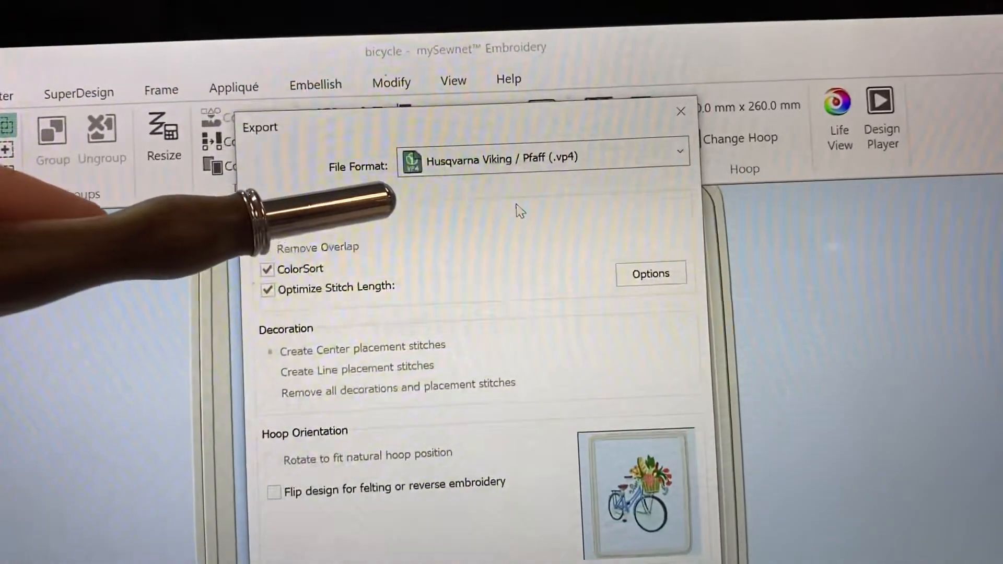
Set export format to .vp3 with ColorSort off and confirm, proposing bicycleExported.vp3.
{"action": "left_click", "coordinate": [680, 153]}
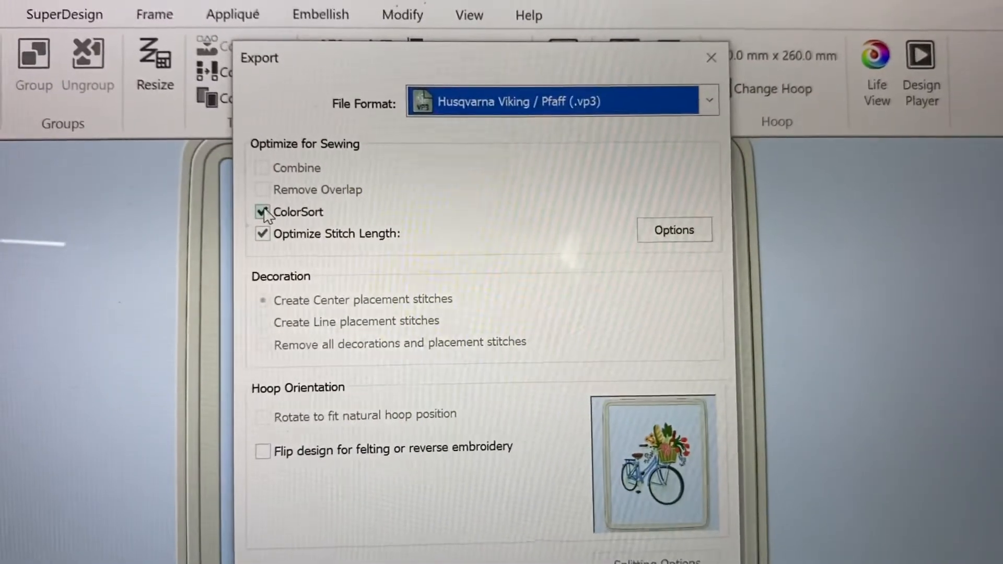
{"action": "left_click", "coordinate": [262, 212]}
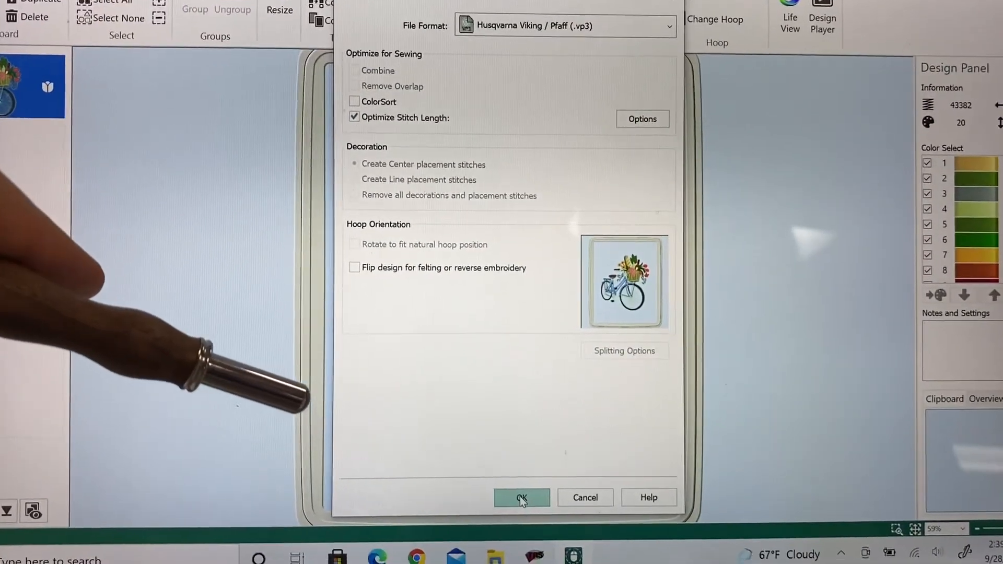
{"action": "left_click", "coordinate": [522, 497]}
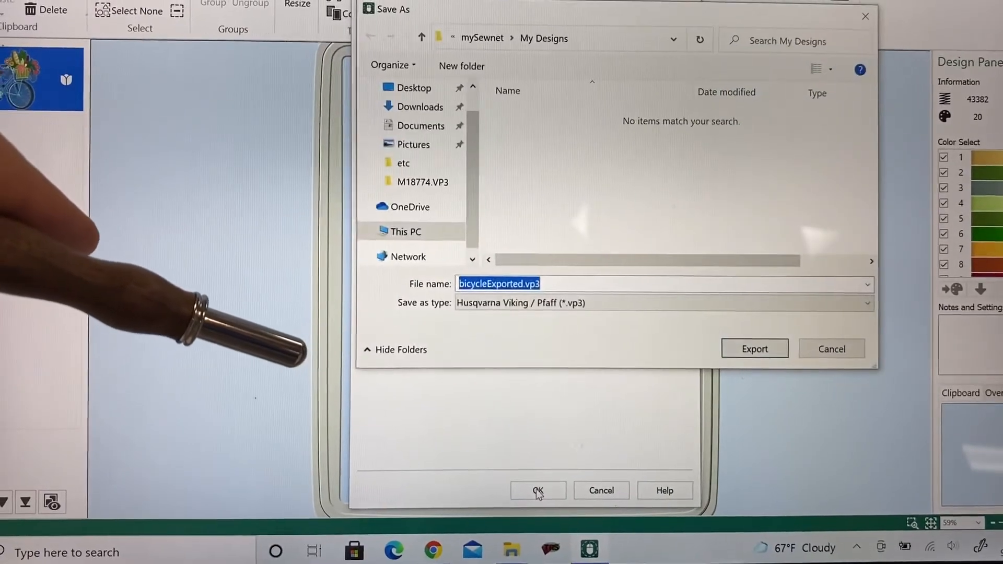